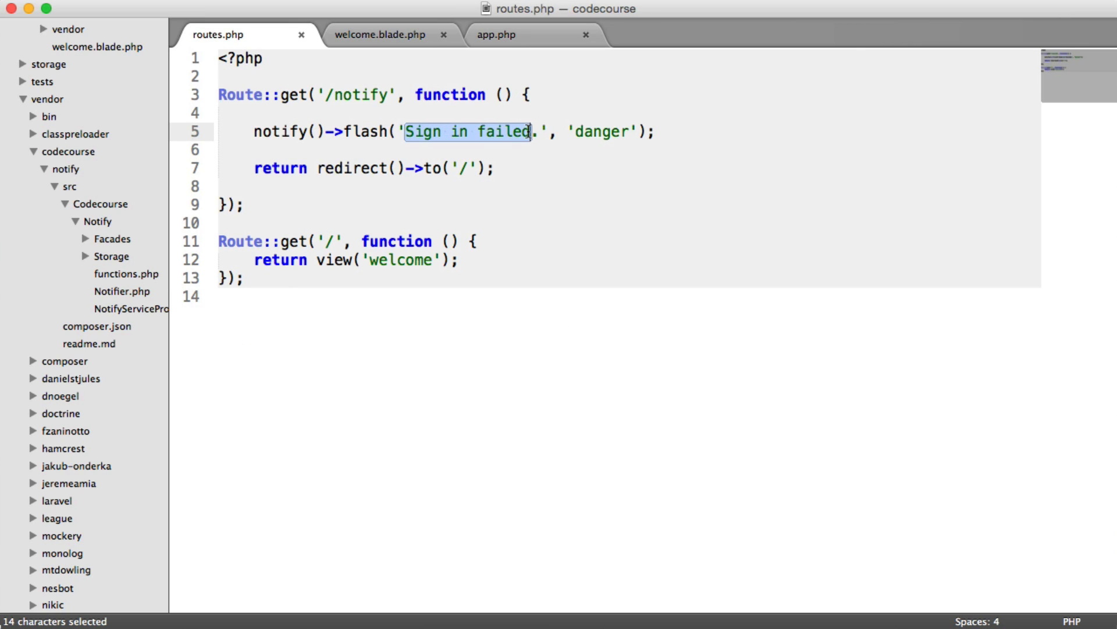
Rewrite the /notify flash call in routes.php to 'You have signed in.' with type 'success'
{"action": "double_click", "coordinate": [598, 131]}
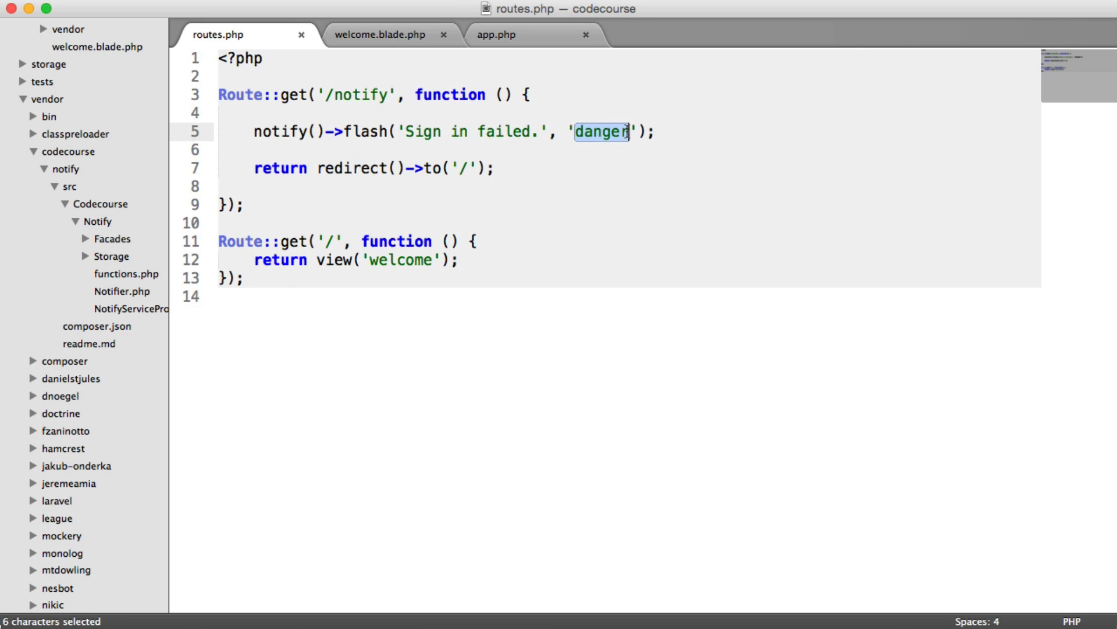
{"action": "type", "text": "success"}
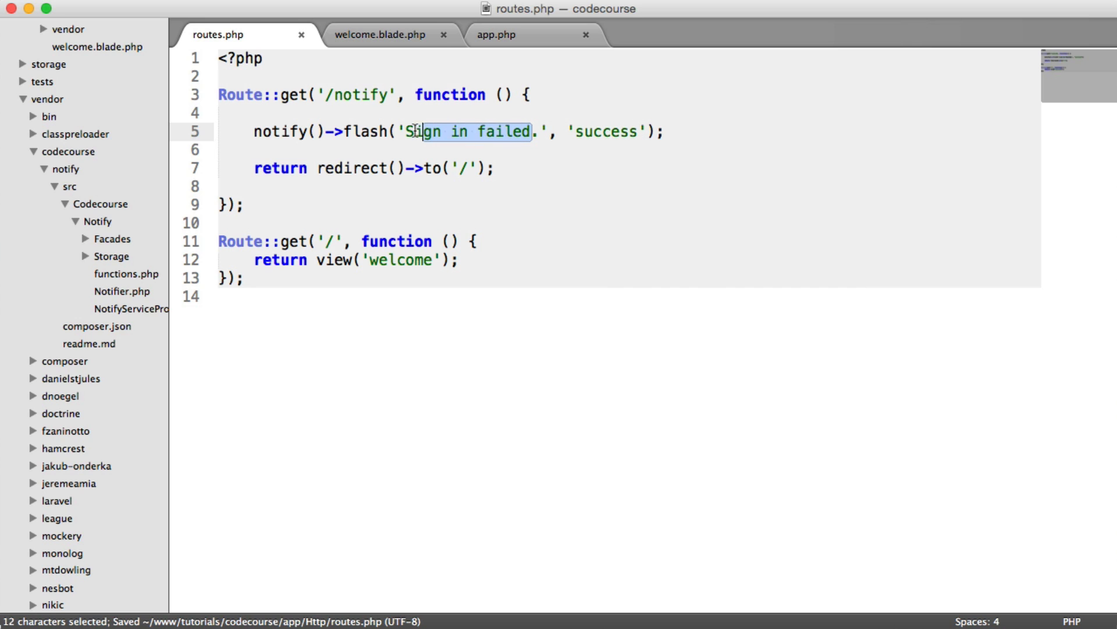
{"action": "type", "text": "You have s"}
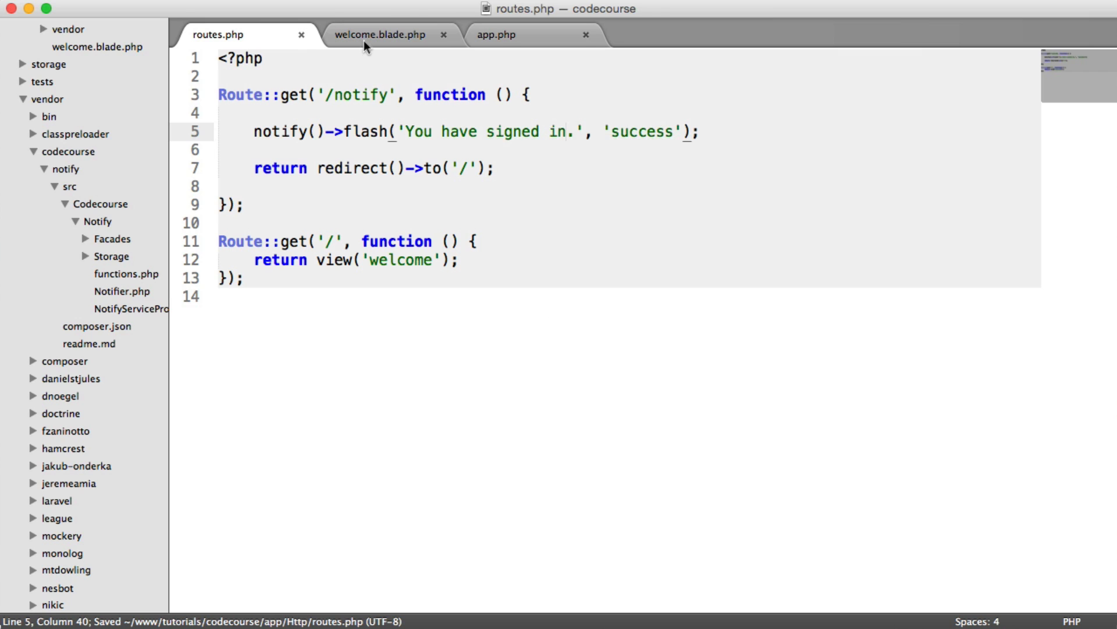
Add an inline <script></script> block after the sweetalert include in welcome.blade.php
{"action": "left_click", "coordinate": [383, 35]}
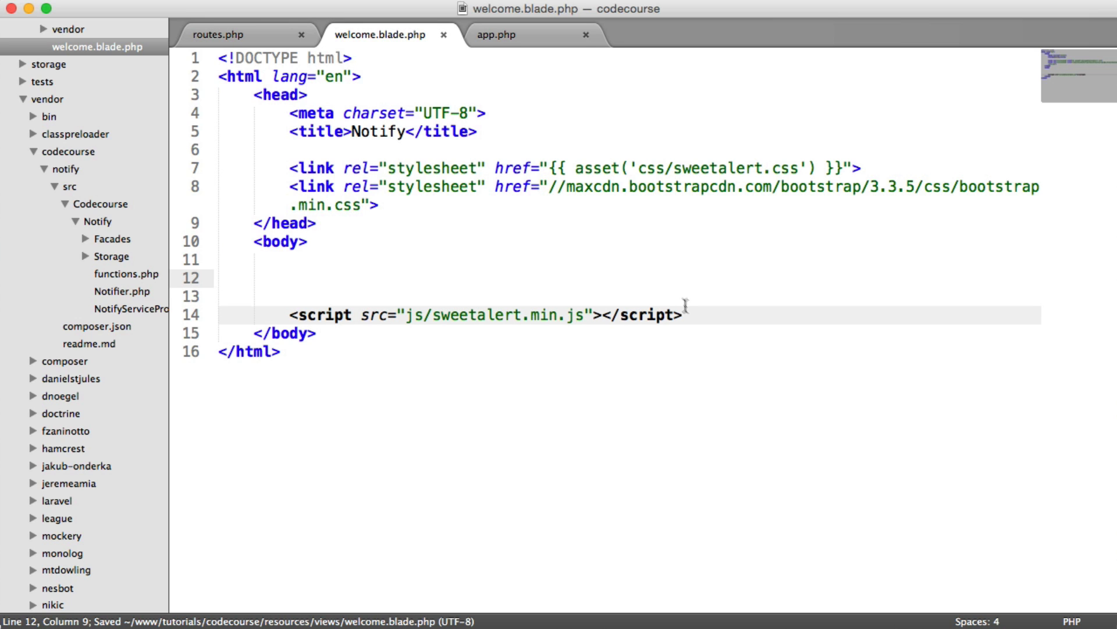
{"action": "type", "text": "<script>"}
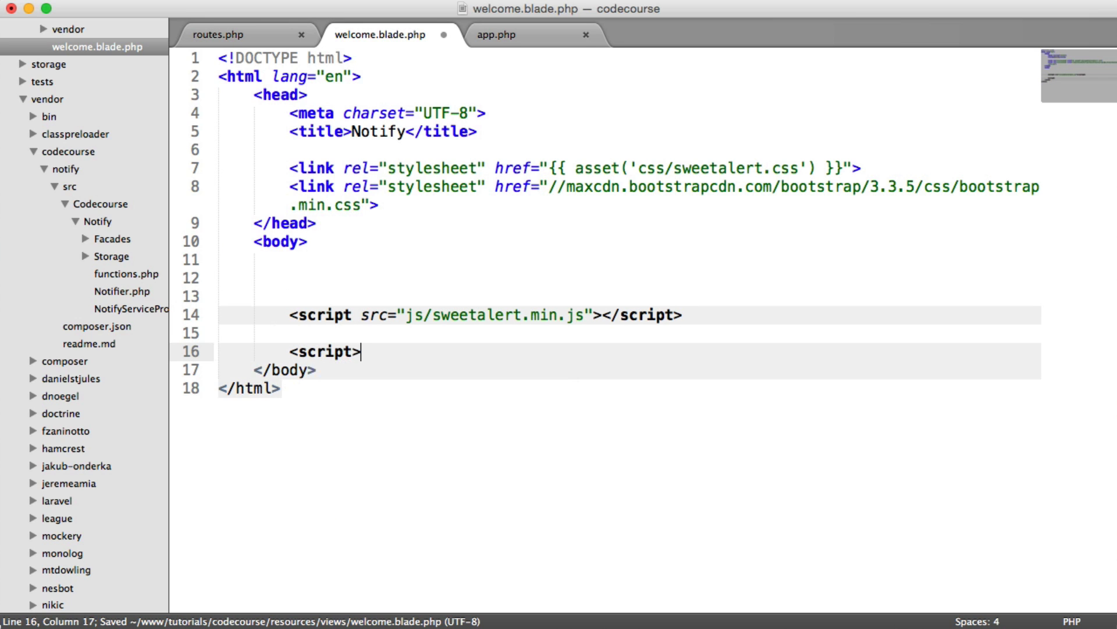
{"action": "type", "text": "</script>"}
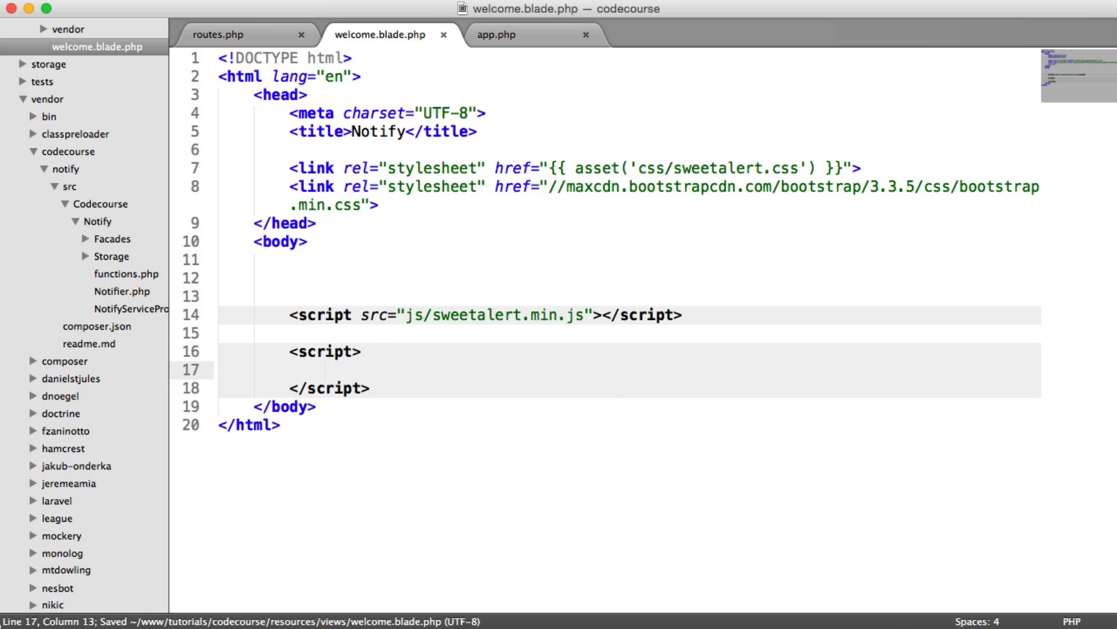
Write swal({ title: 'Great job', type: 'success' }) inside the script block
{"action": "type", "text": "swal({"}
{"action": "type", "text": "title: 'G',"}
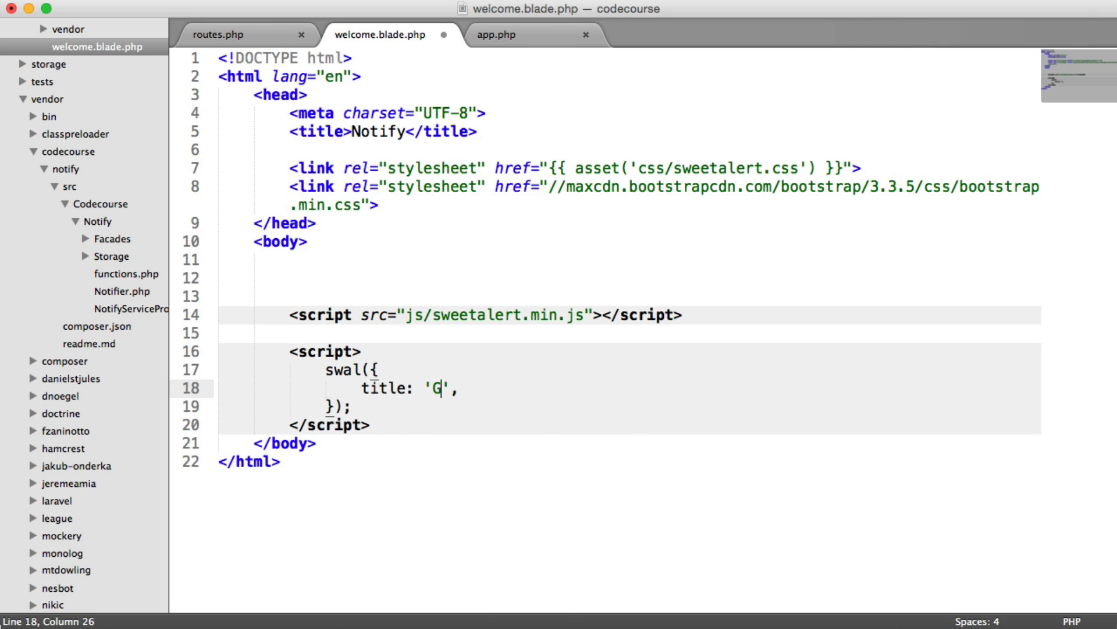
{"action": "type", "text": "reat job',"}
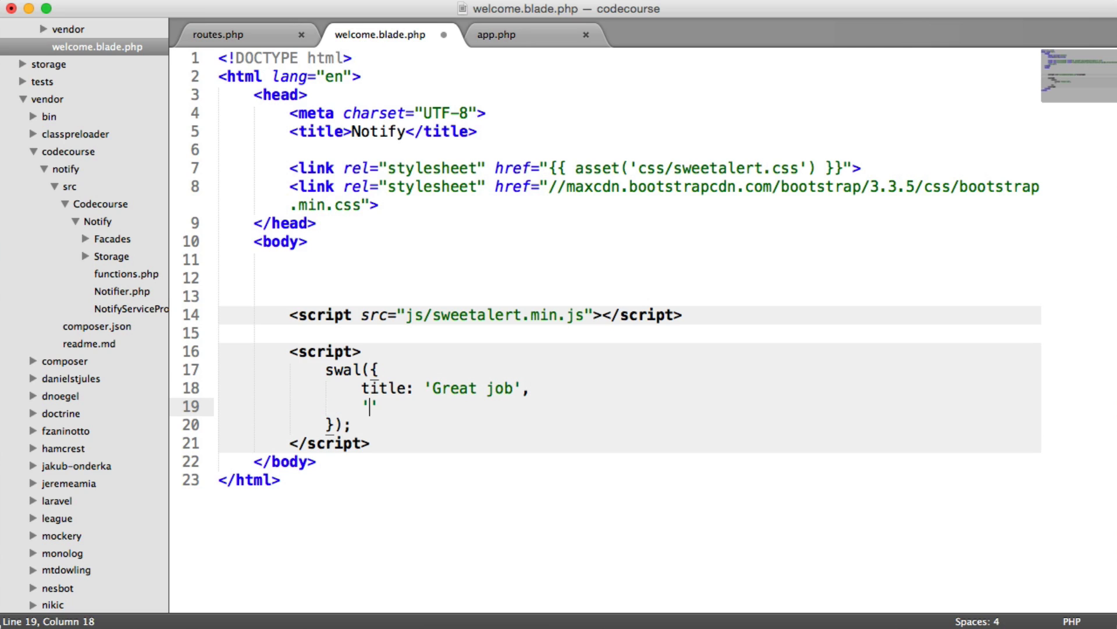
{"action": "type", "text": "typ"}
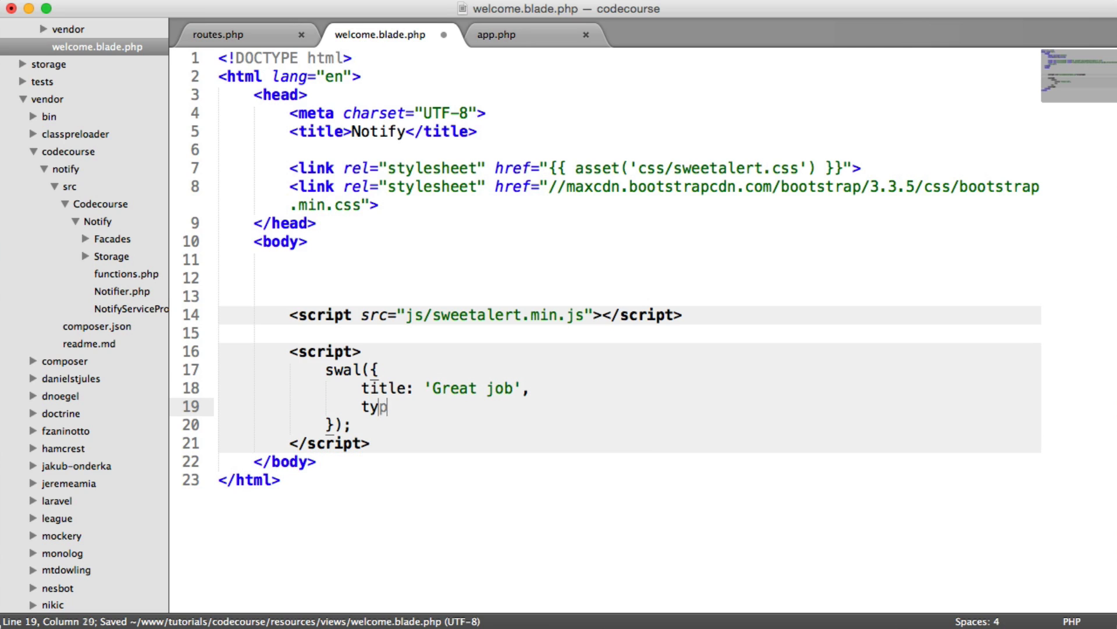
{"action": "type", "text": "e: 'success '"}
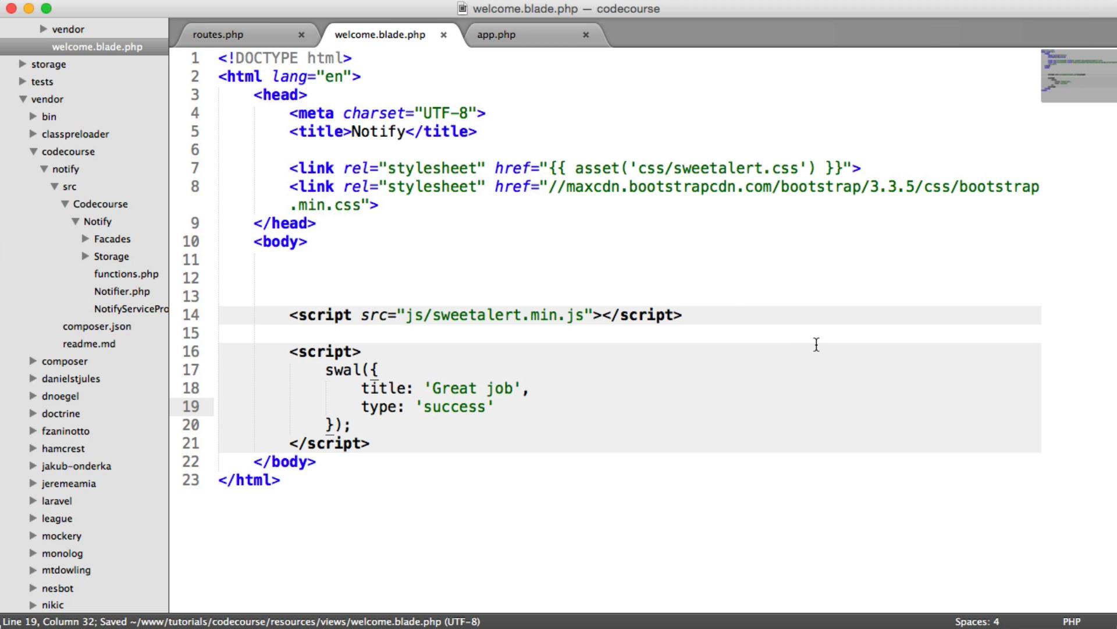
{"action": "left_click", "coordinate": [377, 367]}
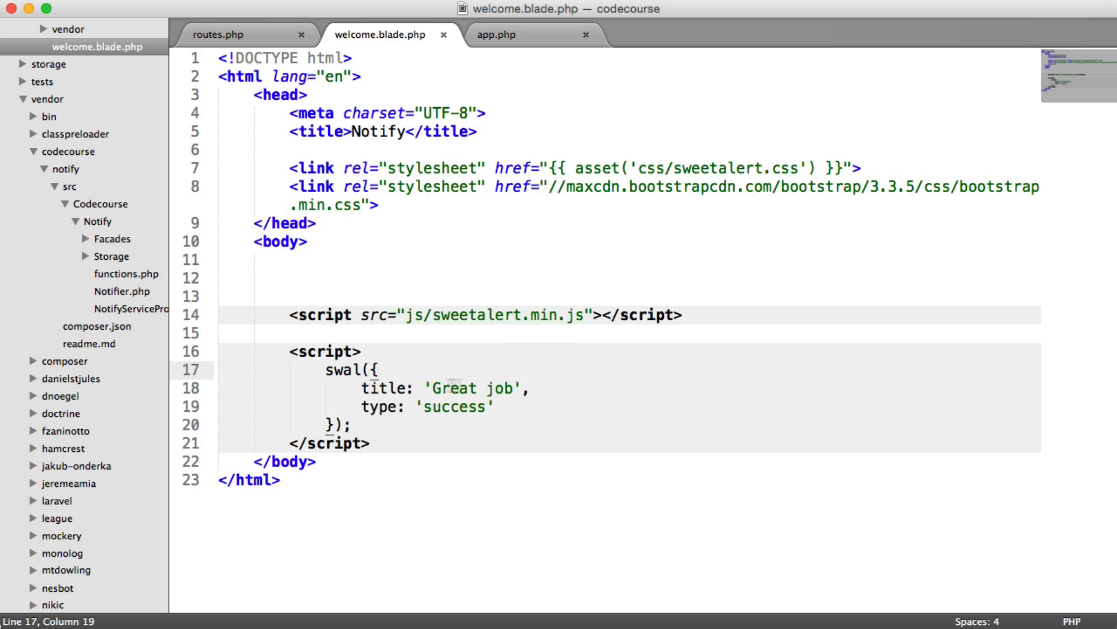
{"action": "key", "text": "Enter"}
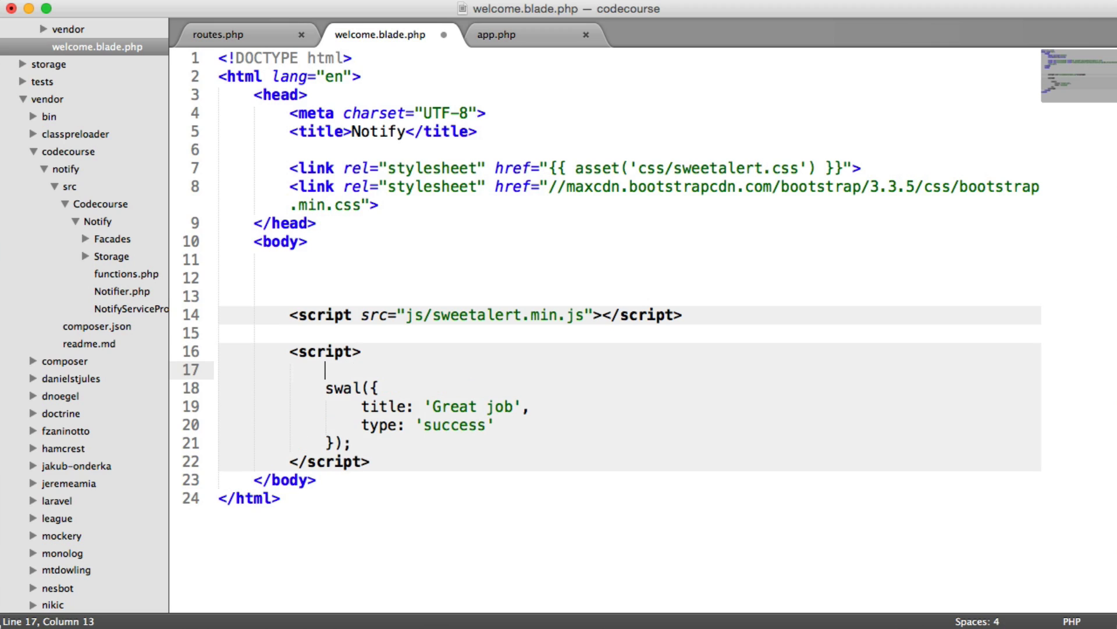
{"action": "type", "text": "@if ()"}
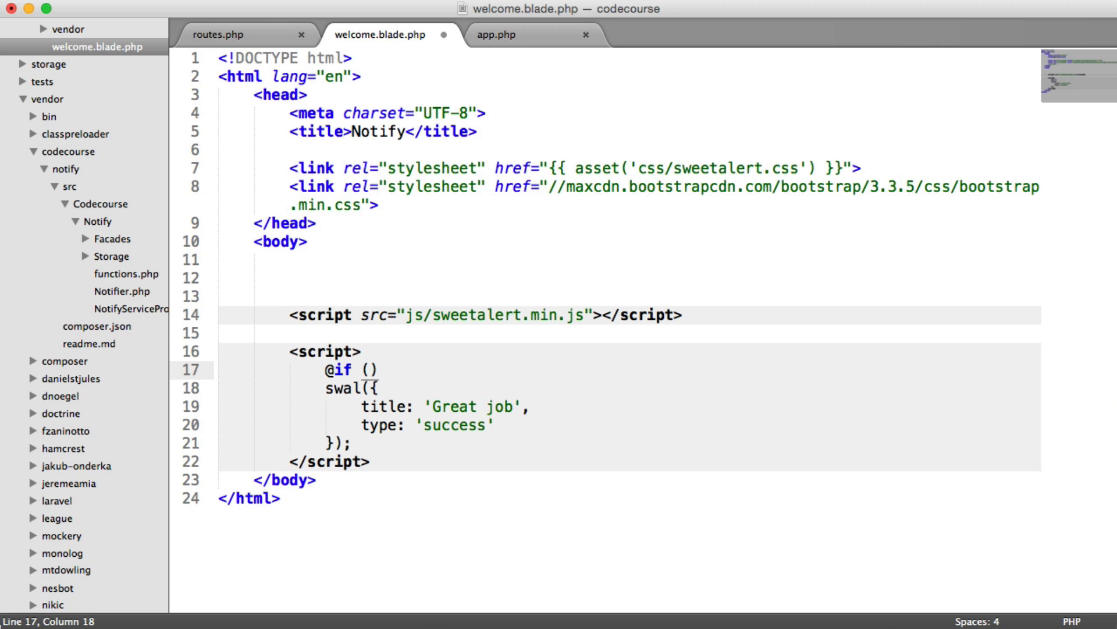
{"action": "type", "text": "notify()->ready())"}
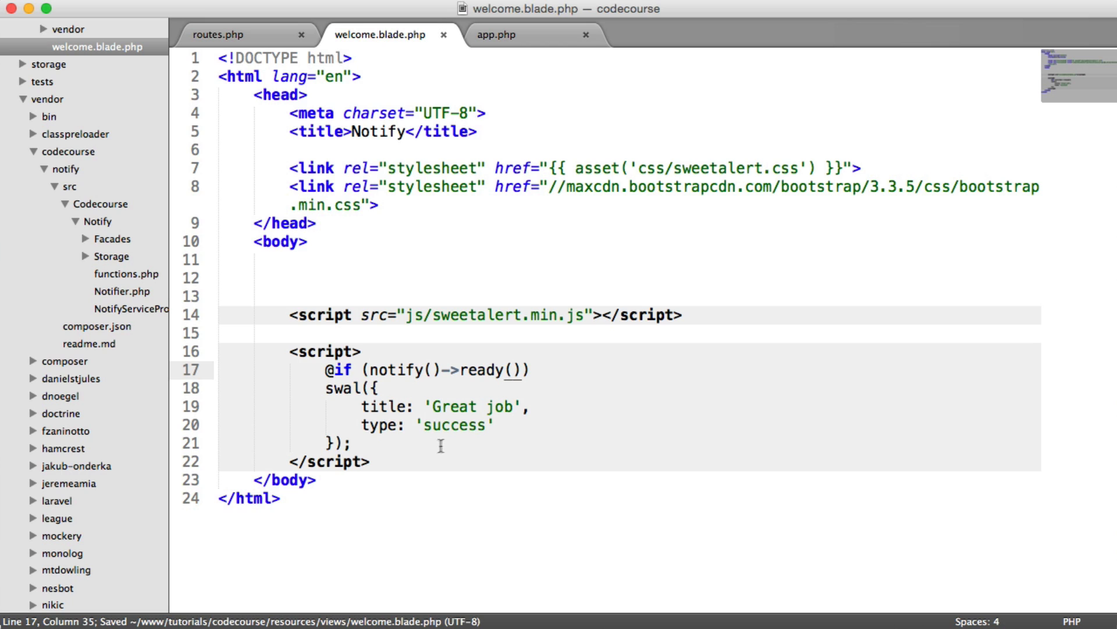
{"action": "type", "text": "@endif"}
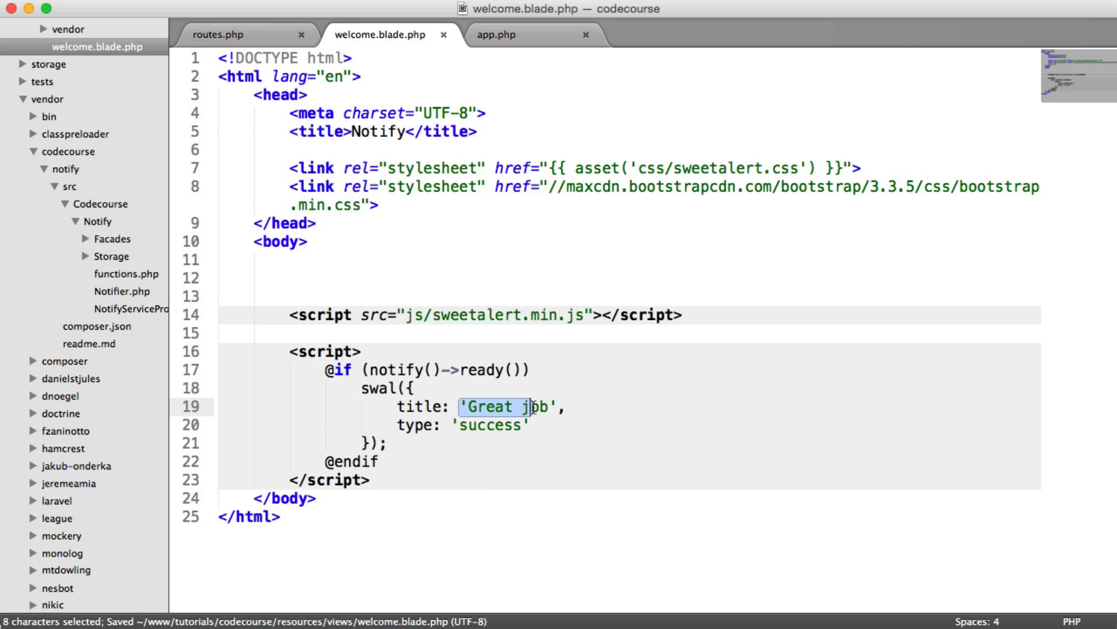
Set swal title to {{ notify()->message() }} and type to {{ notify()->type() }}
{"action": "key", "text": "Delete"}
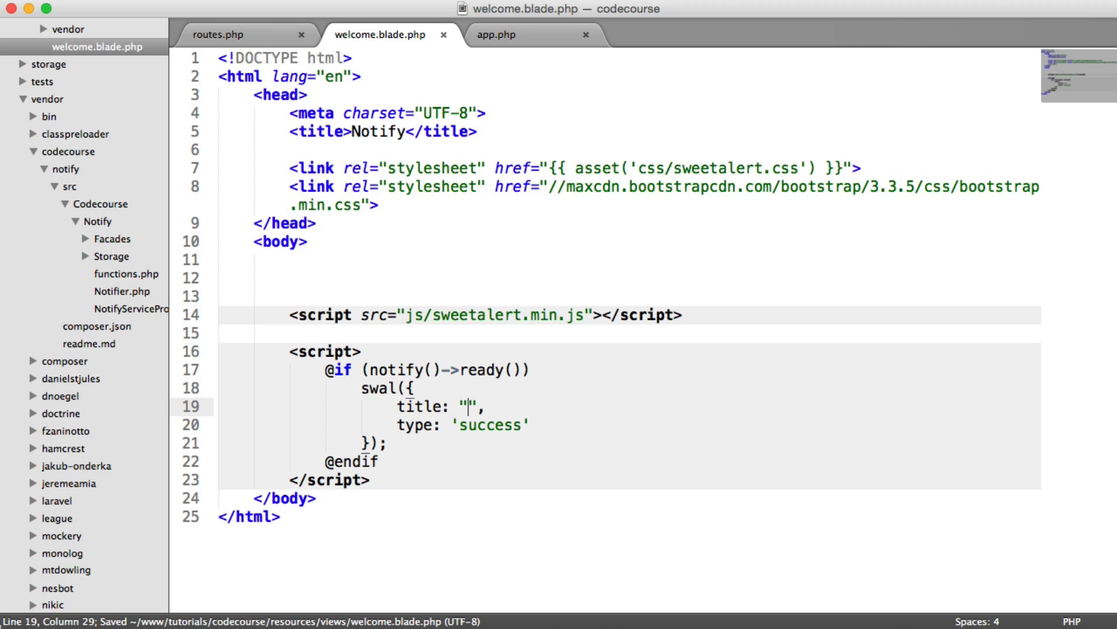
{"action": "type", "text": "{{ }}"}
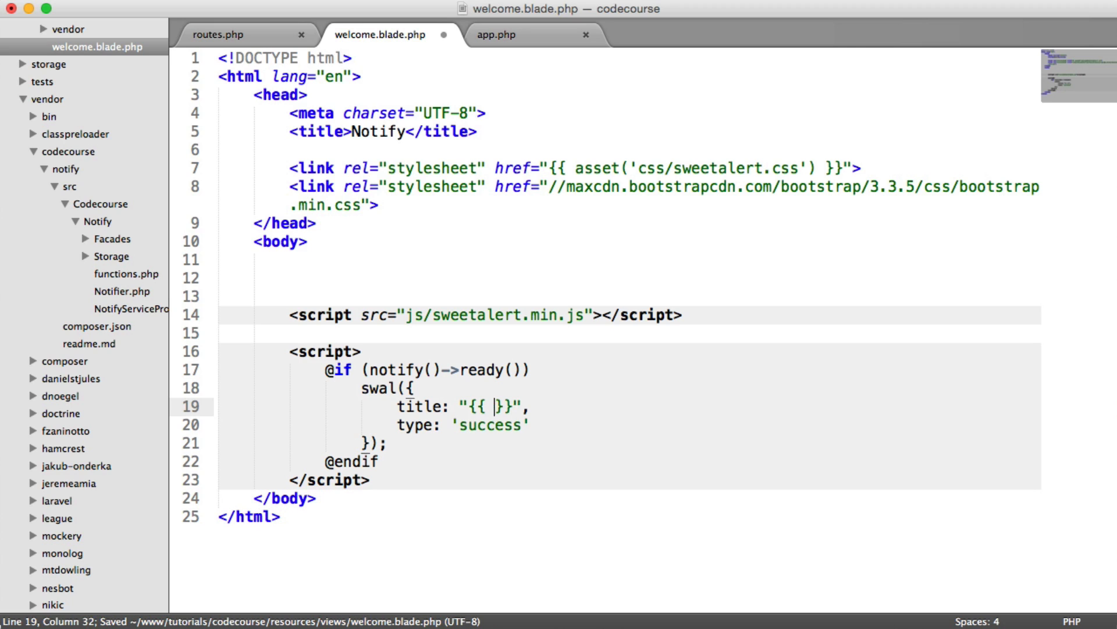
{"action": "type", "text": "notify"}
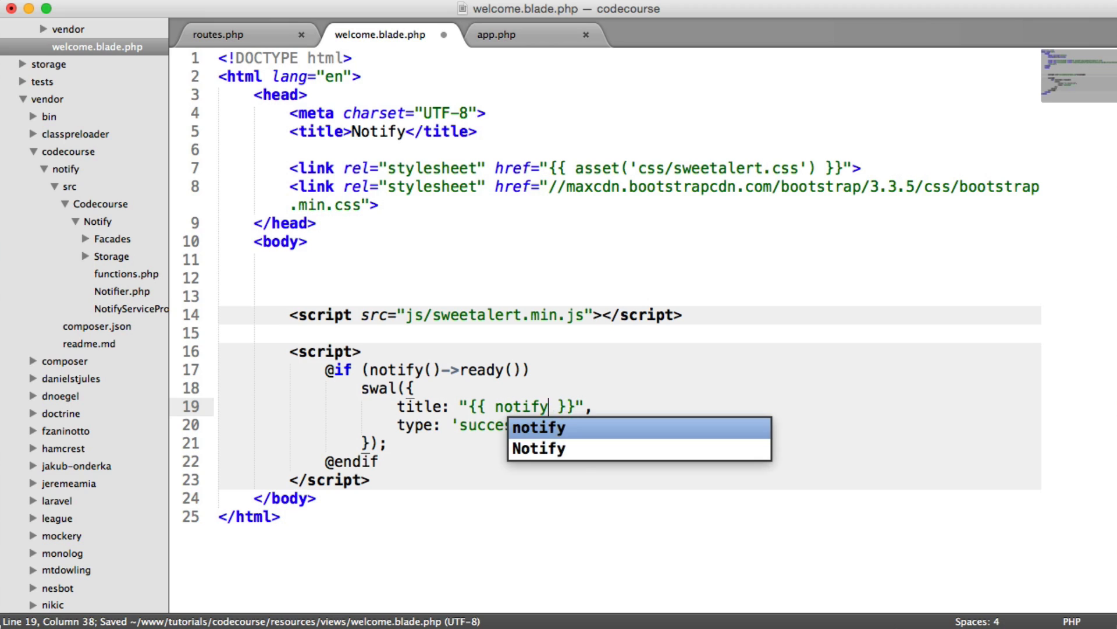
{"action": "type", "text": "()->message("}
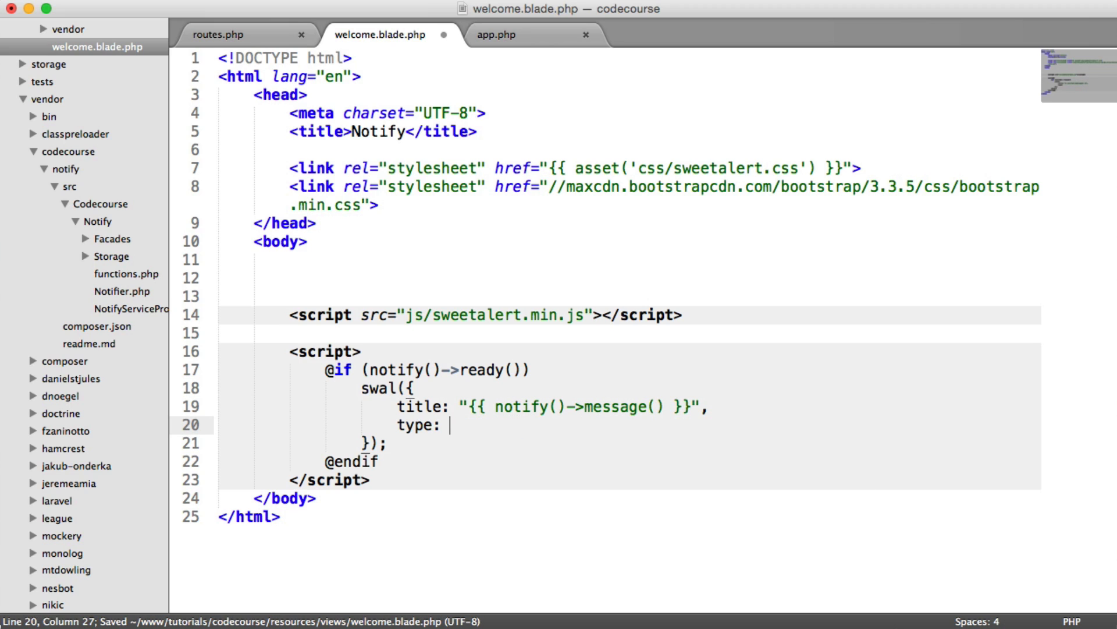
{"action": "type", "text": "\"{{  }}\""}
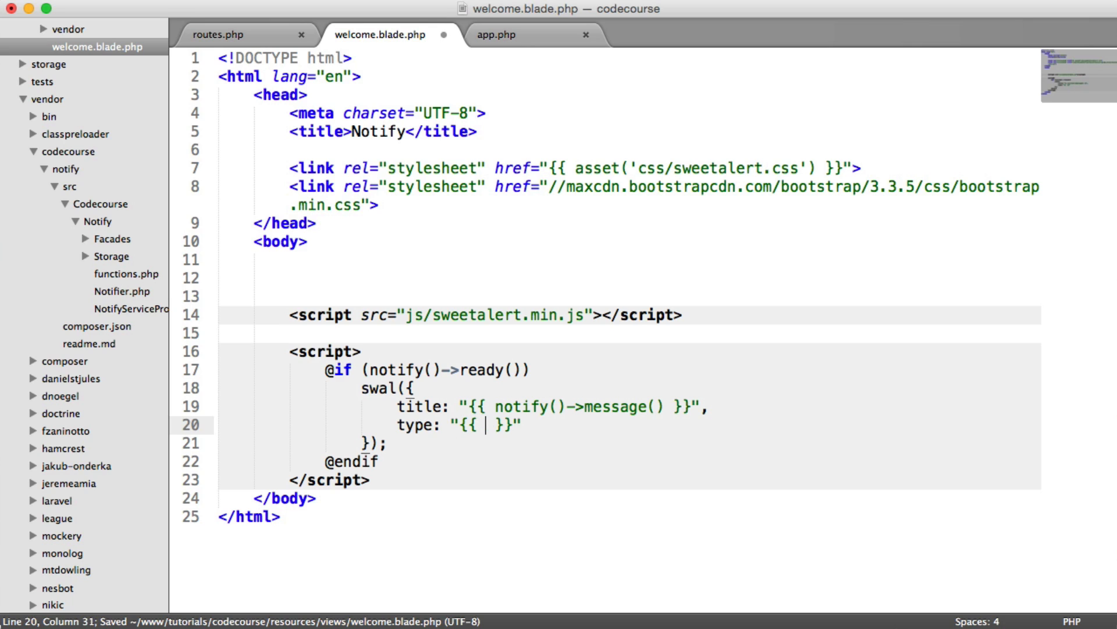
{"action": "type", "text": "notify()->"}
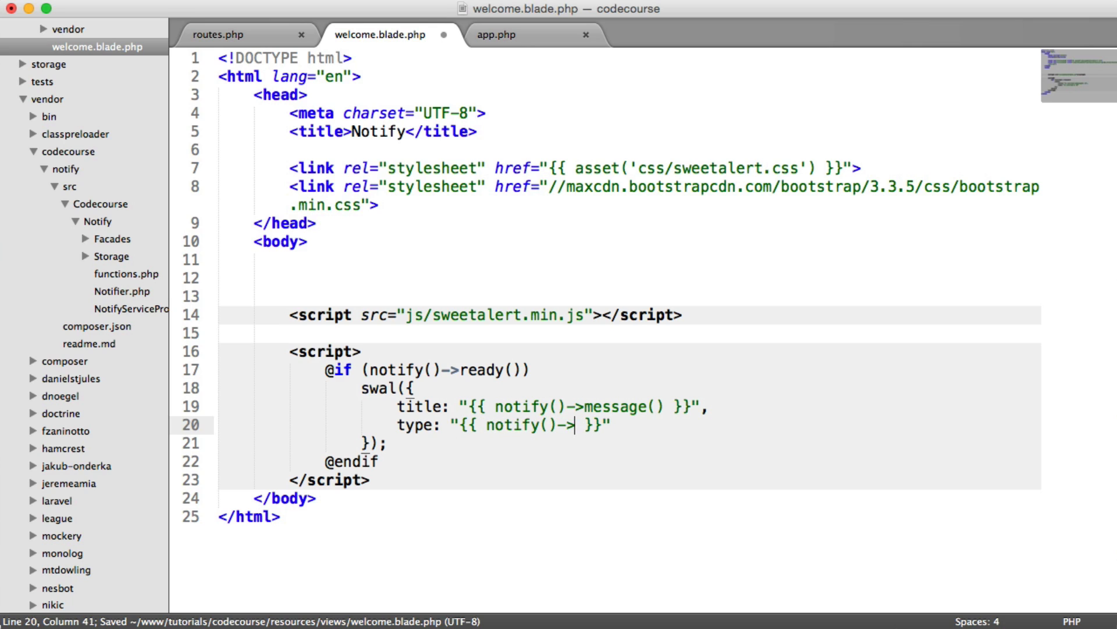
{"action": "type", "text": "type()"}
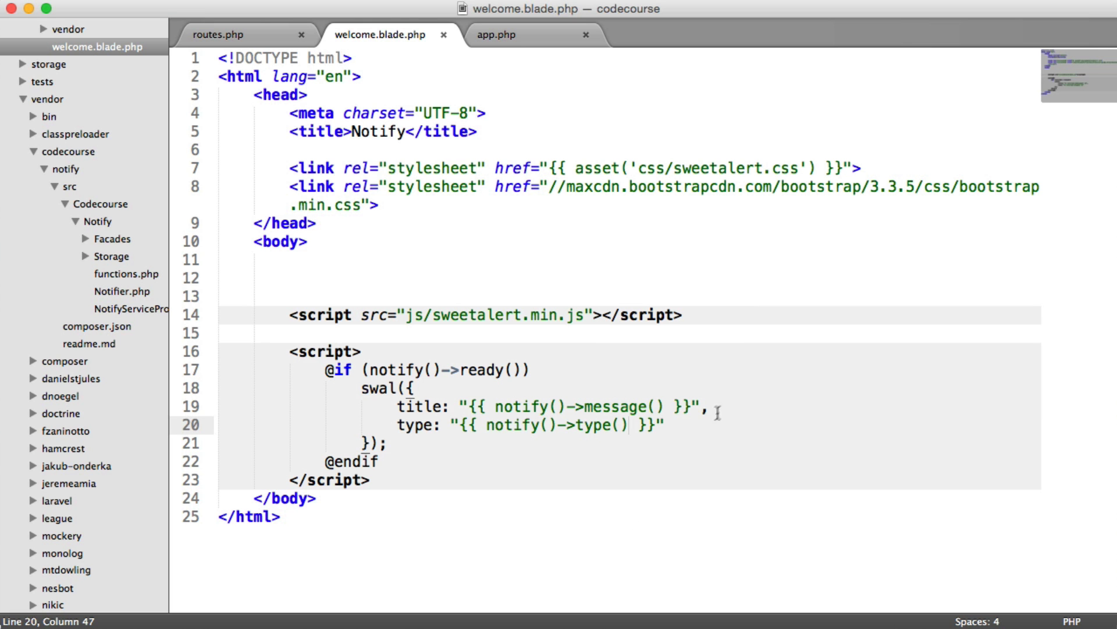
Reword the flash message in routes.php to 'You're now signed in.'
{"action": "left_click", "coordinate": [228, 35]}
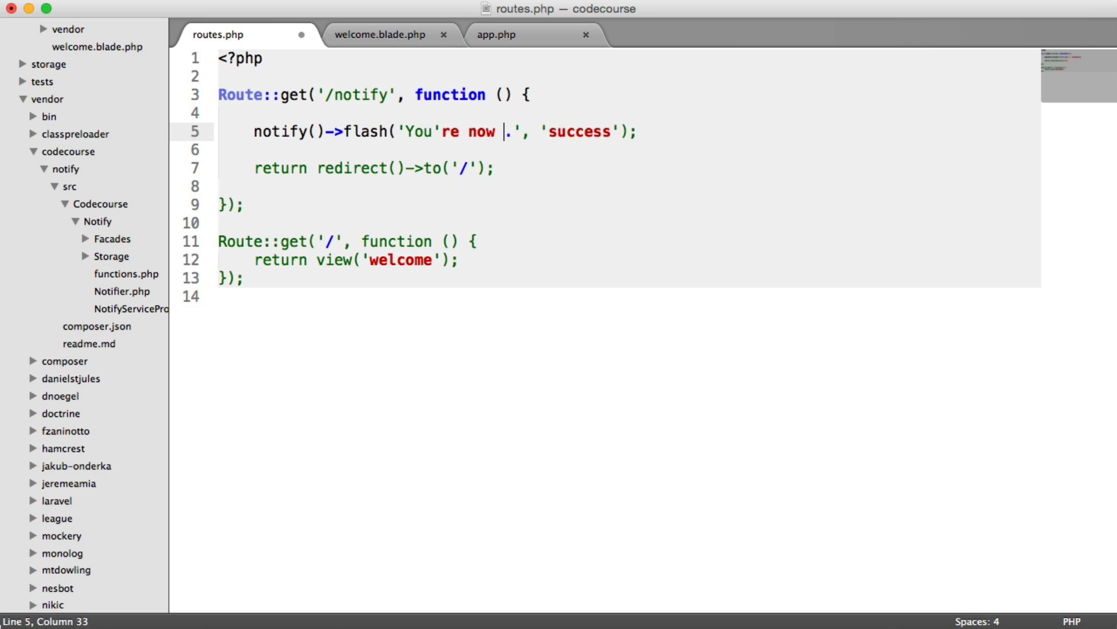
{"action": "type", "text": "signed"}
{"action": "type", "text": "codecourse.app:8000/n"}
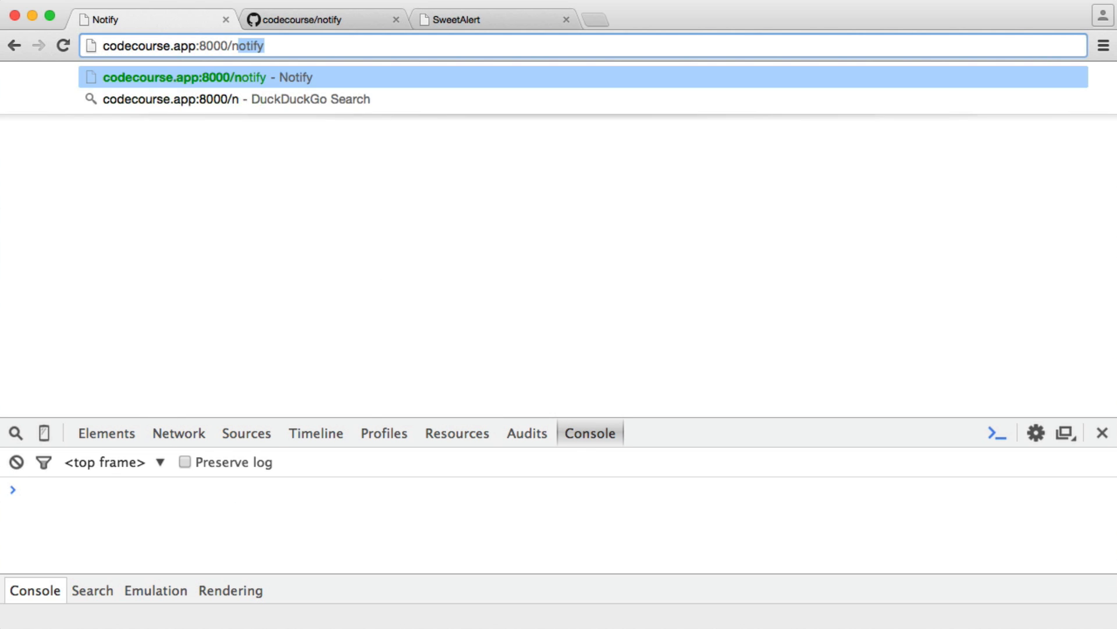
Load codecourse.app:8000/notify in Chrome to see the flashed alert
{"action": "key", "text": "Enter"}
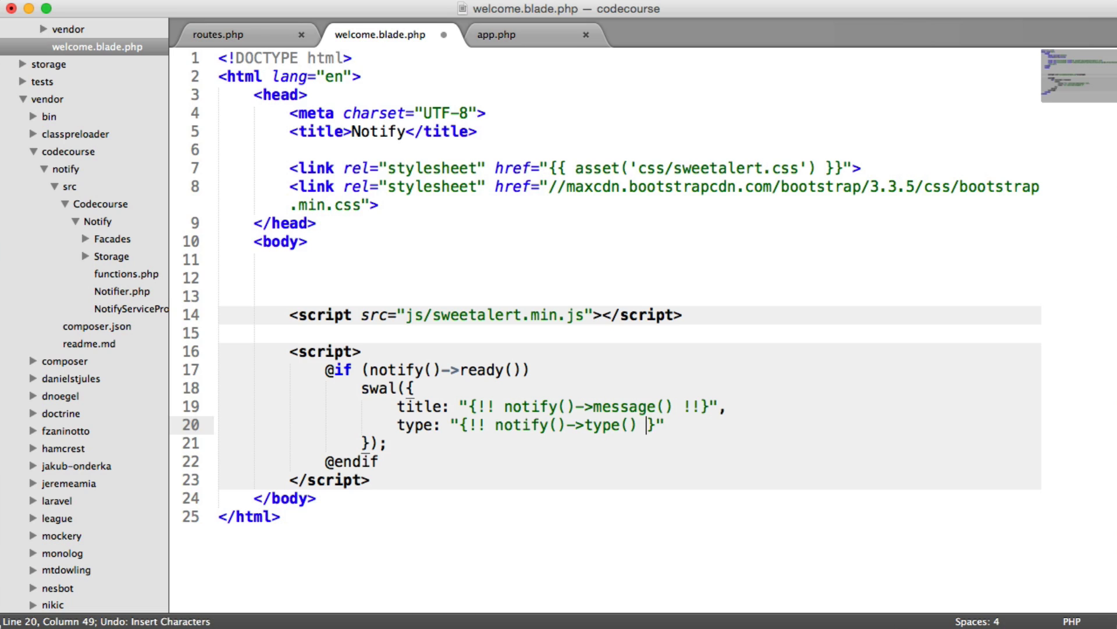
Keep the type line as {{ notify()->type() }}, confirm the signed-in alert, and return to routes.php
{"action": "type", "text": "{{ notify()->type() }}"}
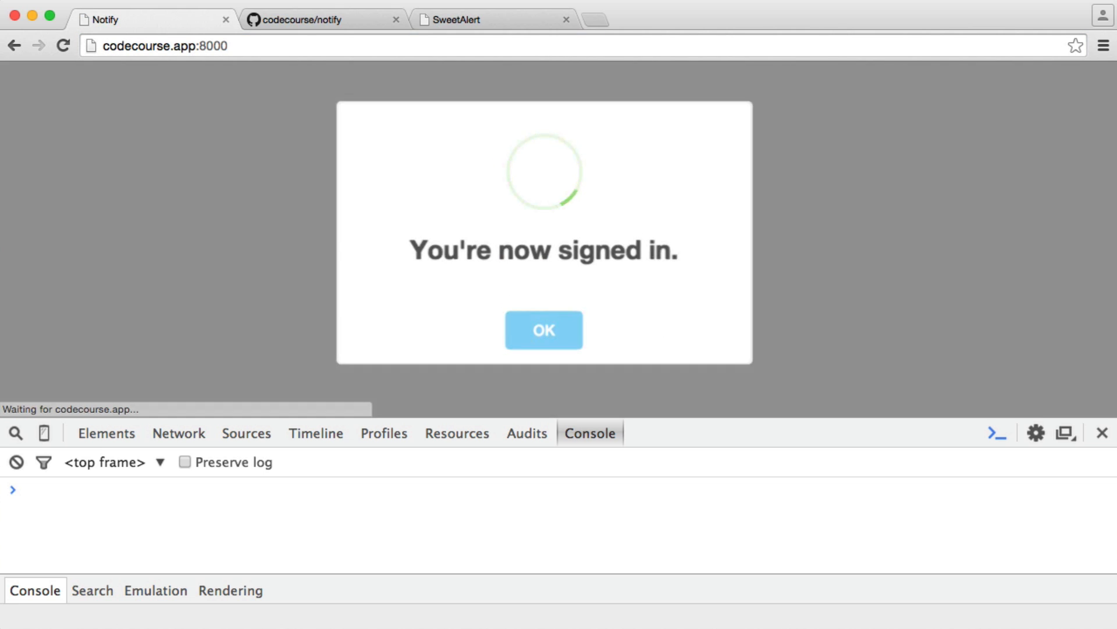
{"action": "left_click", "coordinate": [544, 329]}
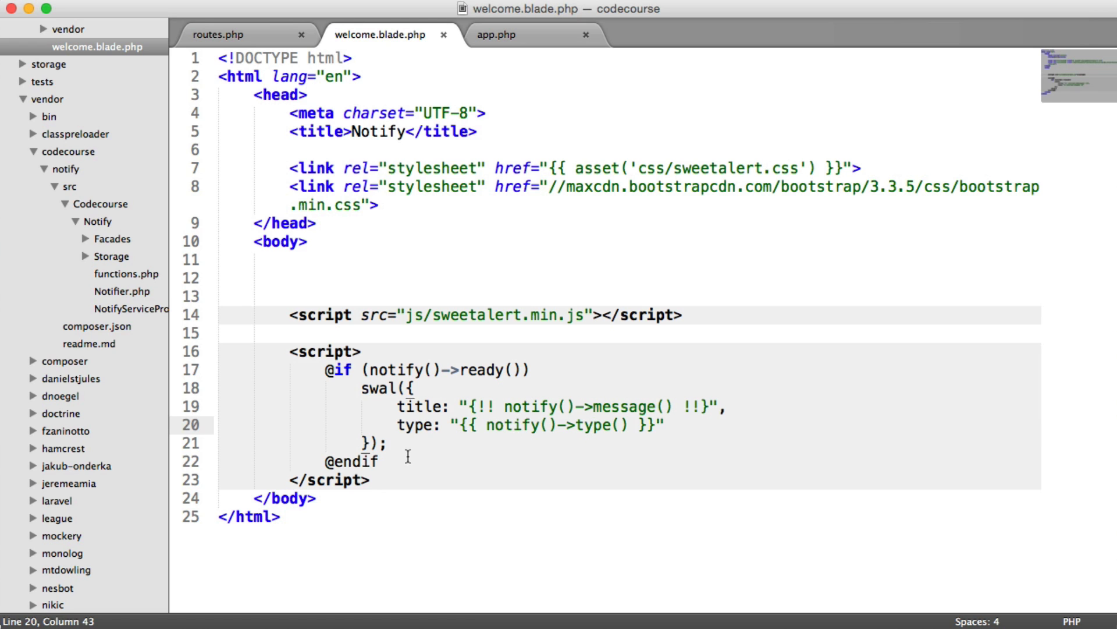
{"action": "left_click", "coordinate": [228, 34]}
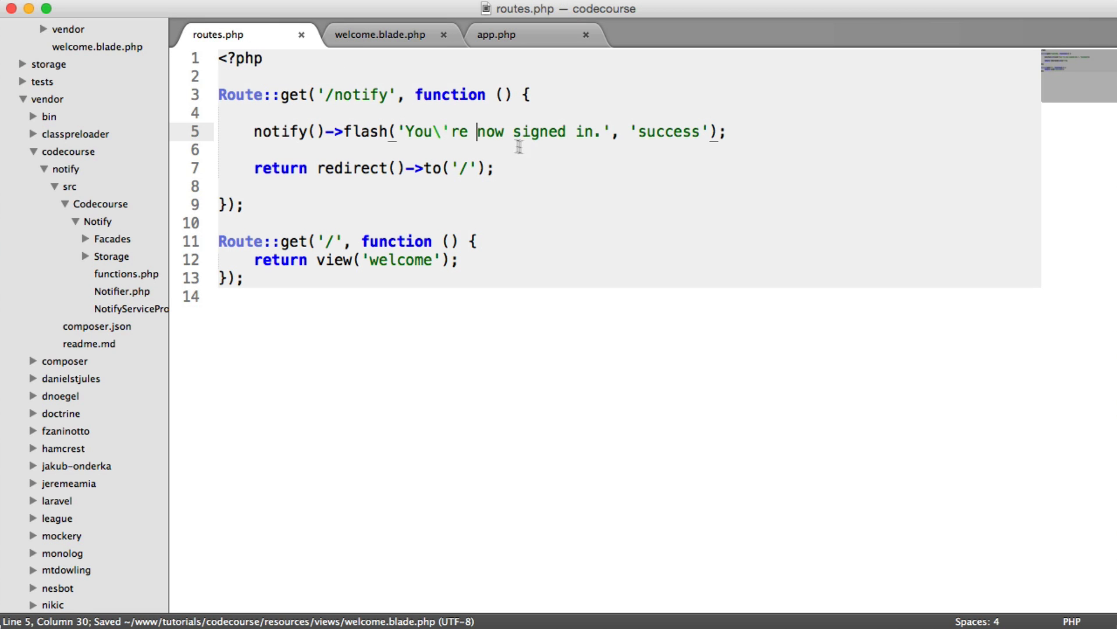